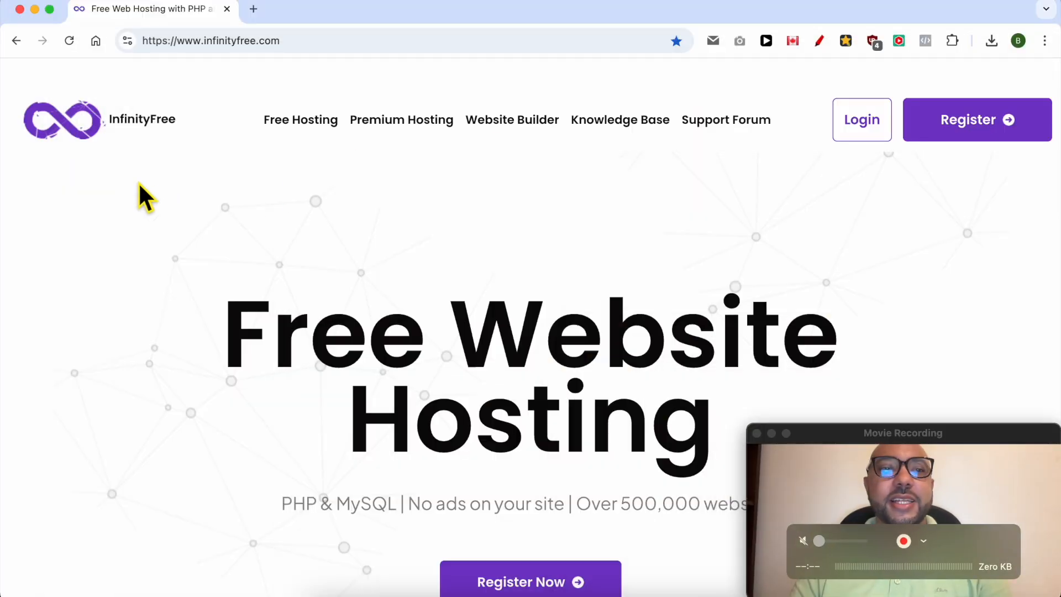
mouse_move(860, 119)
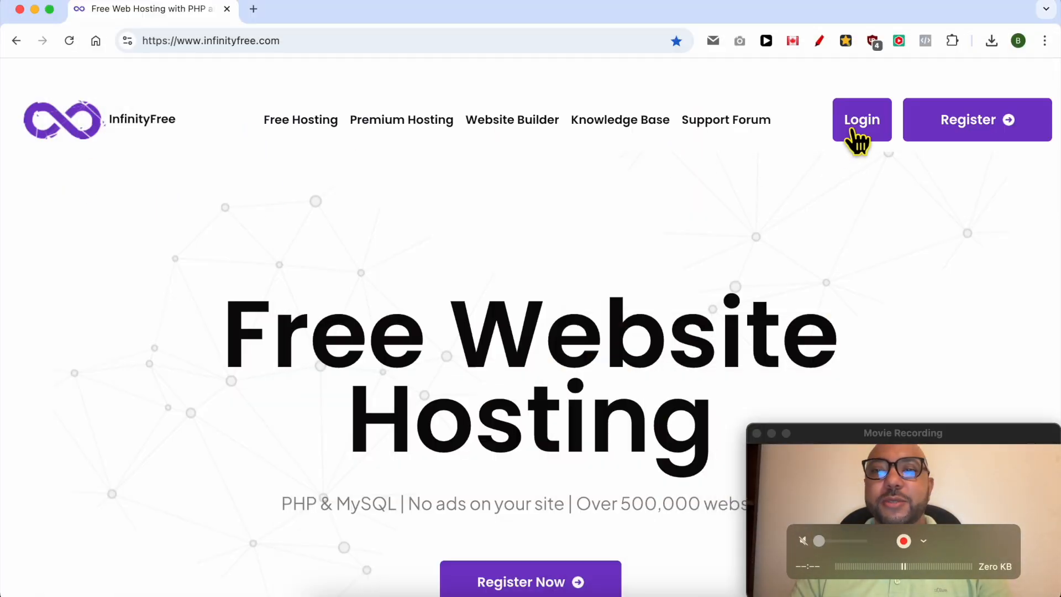
Sign in to InfinityFree with email and password and open the hosting account's overview.
left_click(861, 119)
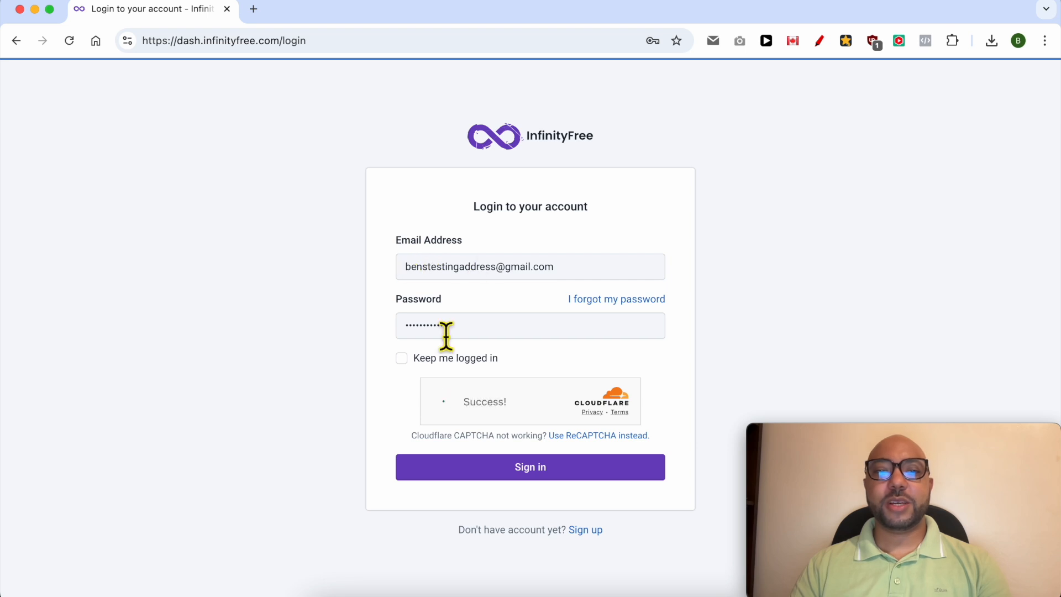
left_click(529, 466)
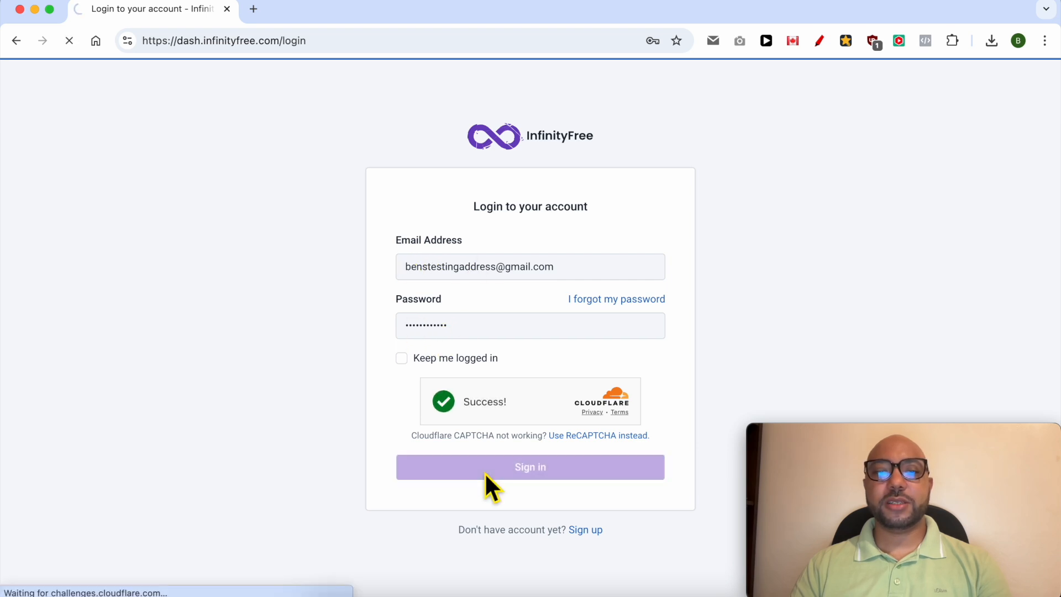
left_click(529, 466)
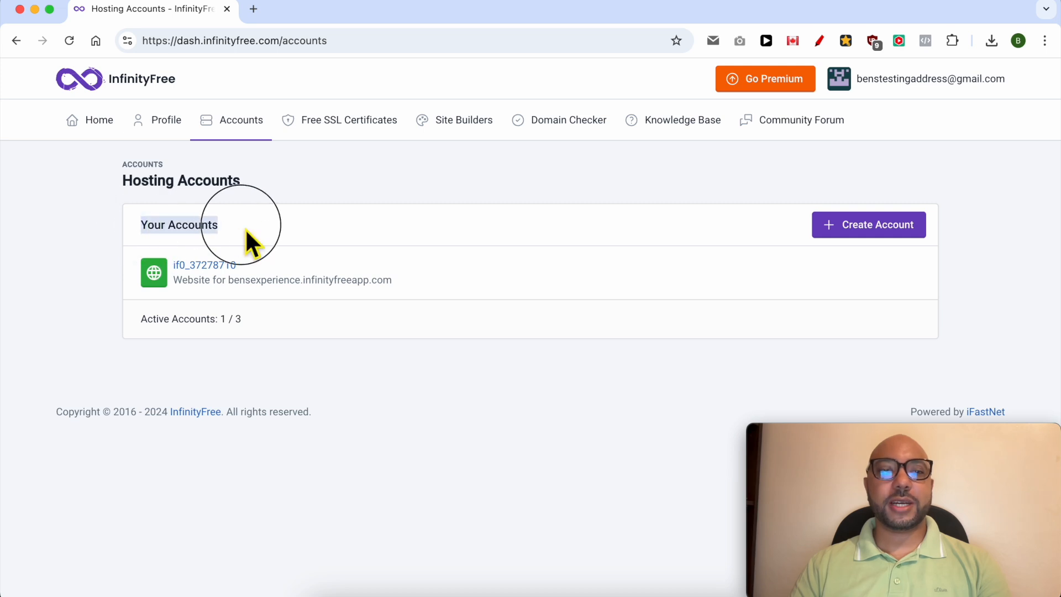
left_click(203, 264)
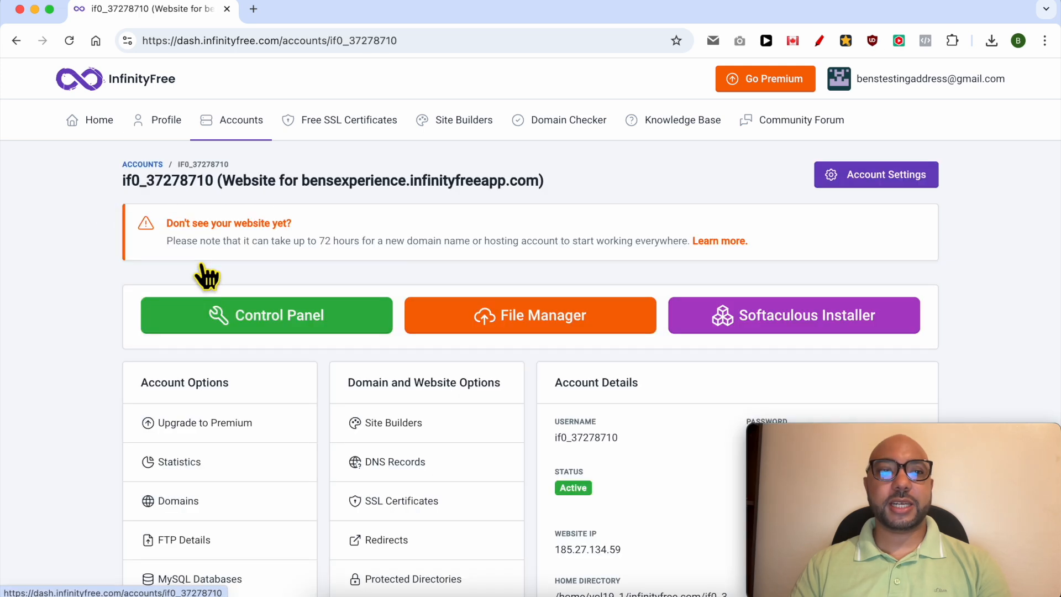
mouse_move(214, 277)
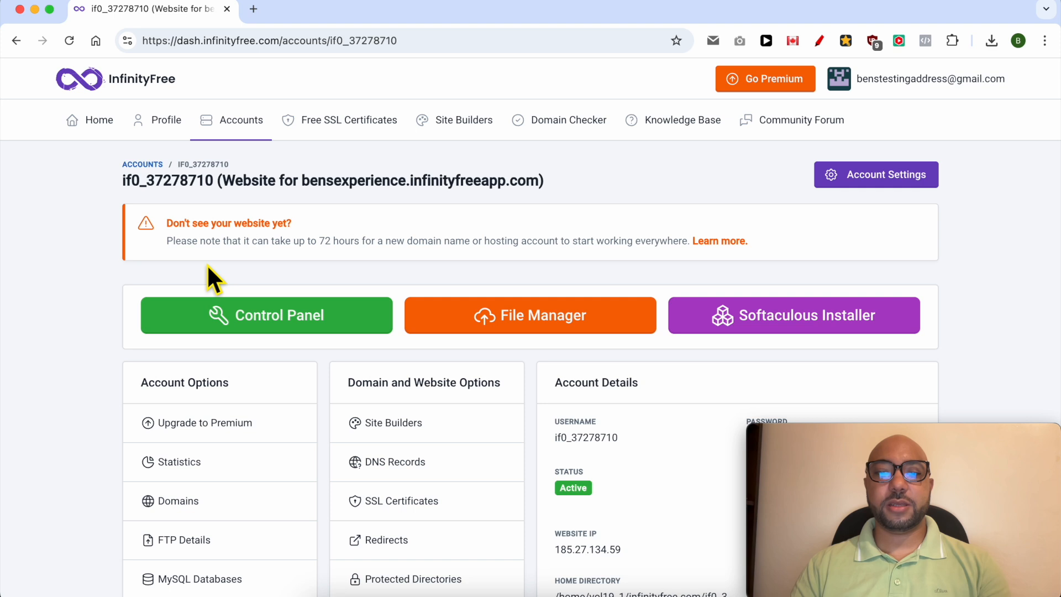
mouse_move(210, 392)
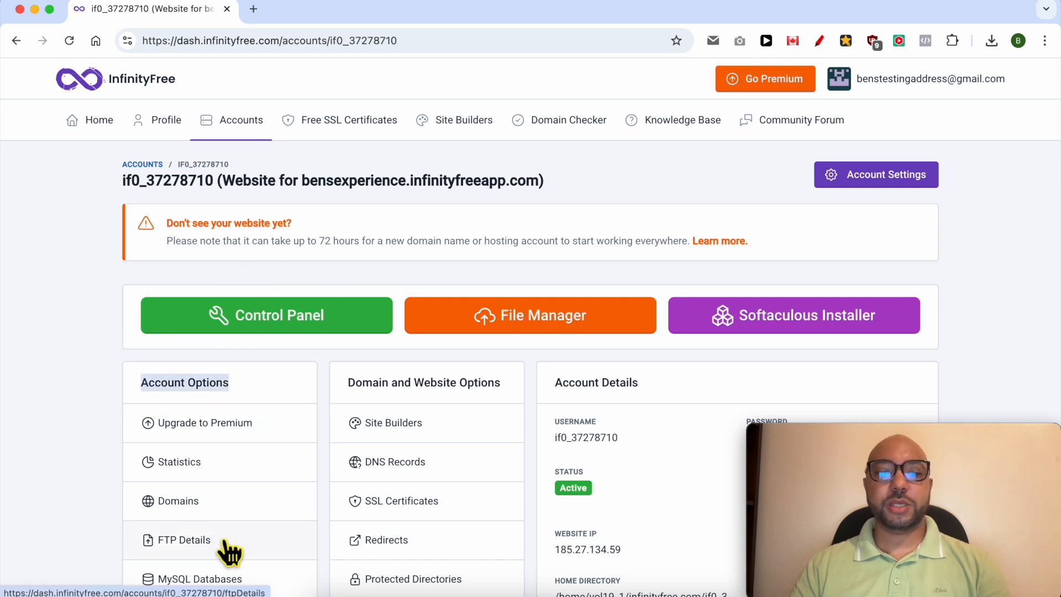
Show the account's FTP details listing the username, hostname ftpupload.net and port 21.
left_click(183, 539)
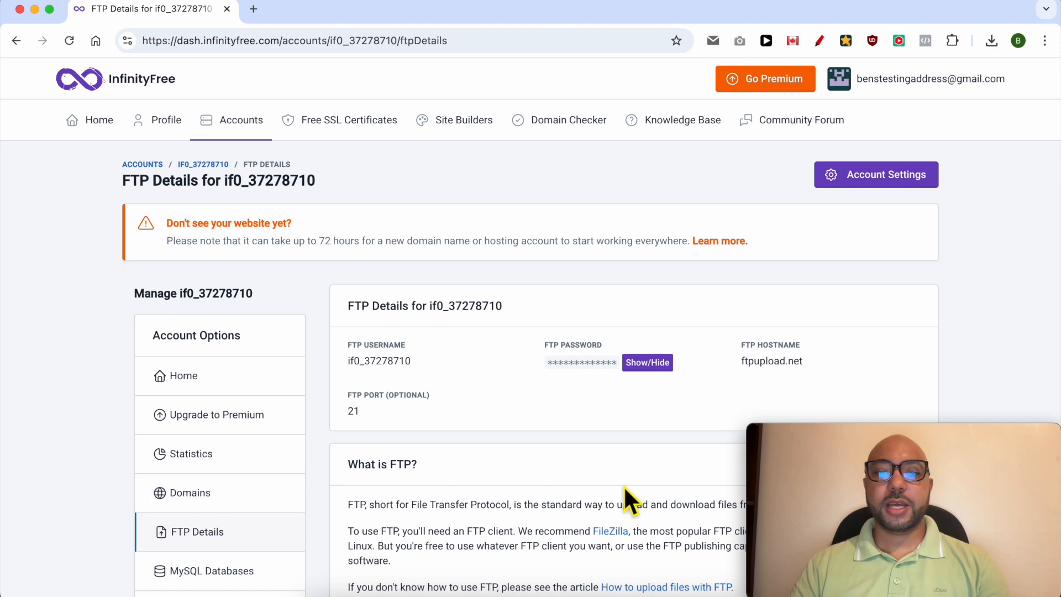
mouse_move(939, 7)
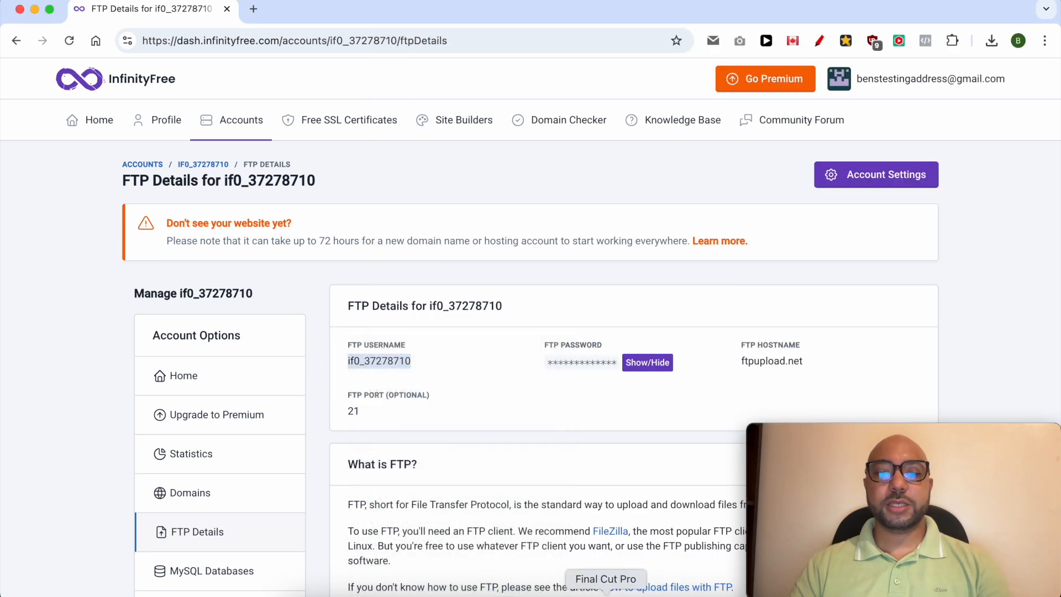
Paste the FTP username, enter the password, and paste ftpupload.net into the Host field.
right_click(625, 54)
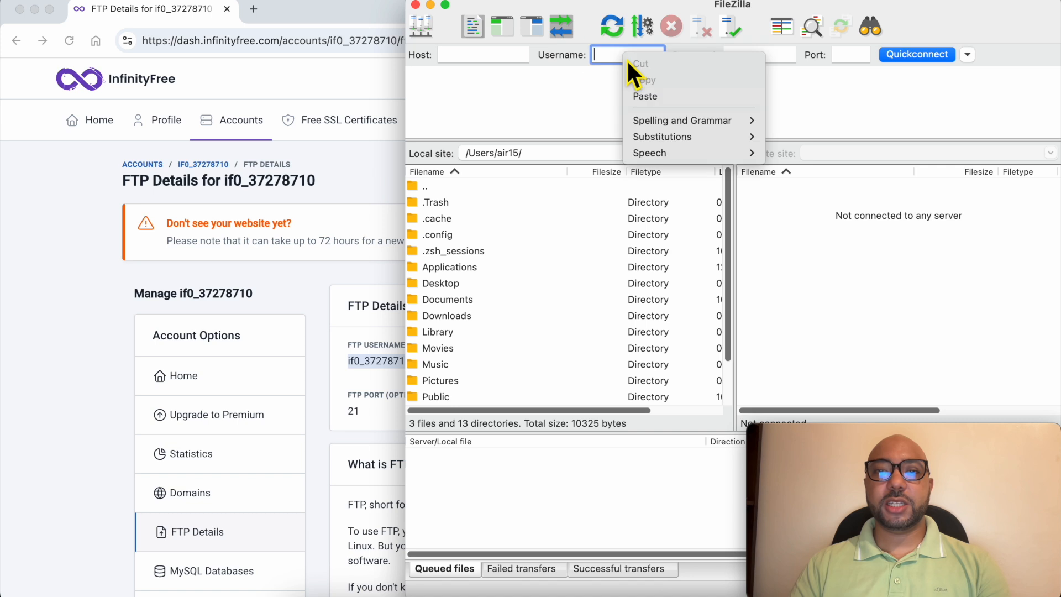
left_click(644, 95)
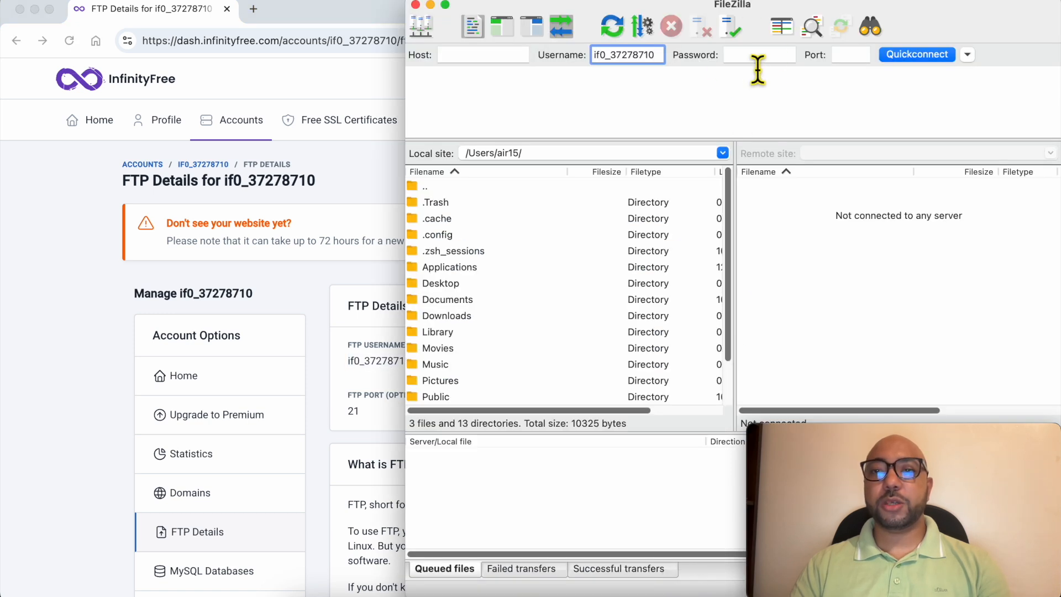
type("password")
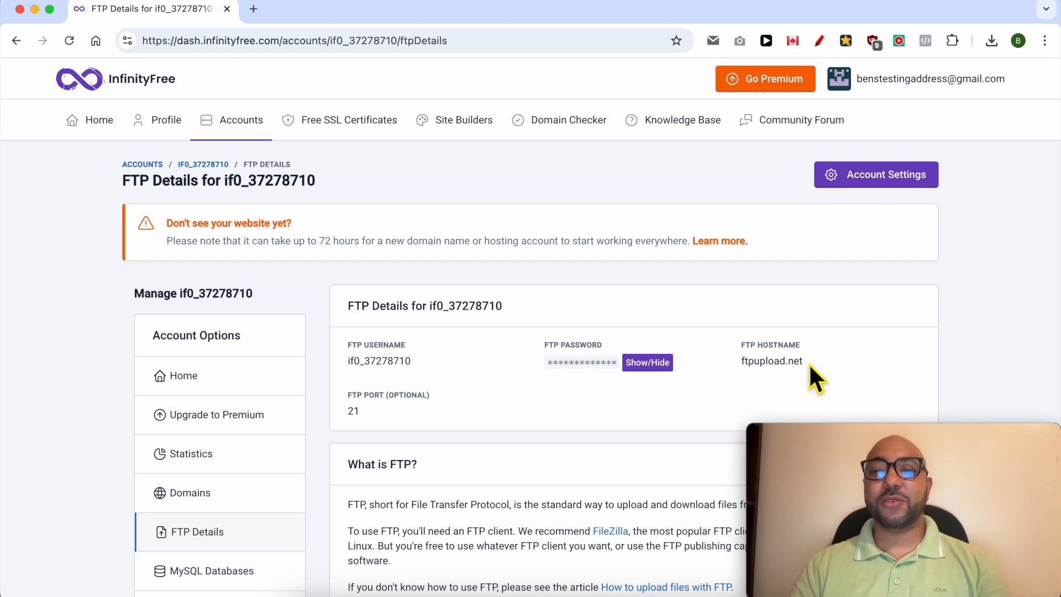
mouse_move(832, 379)
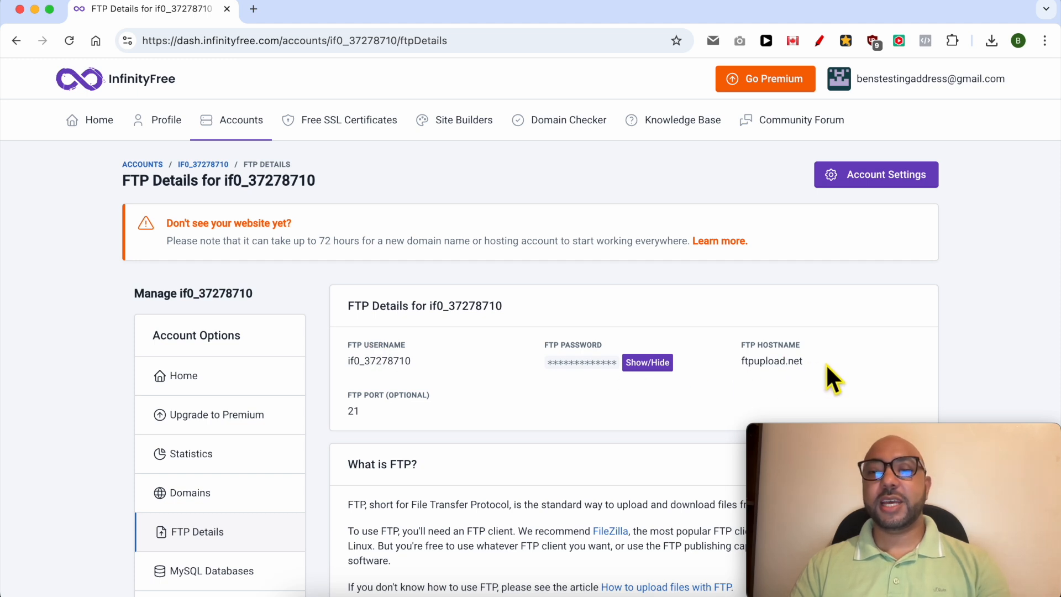
right_click(771, 360)
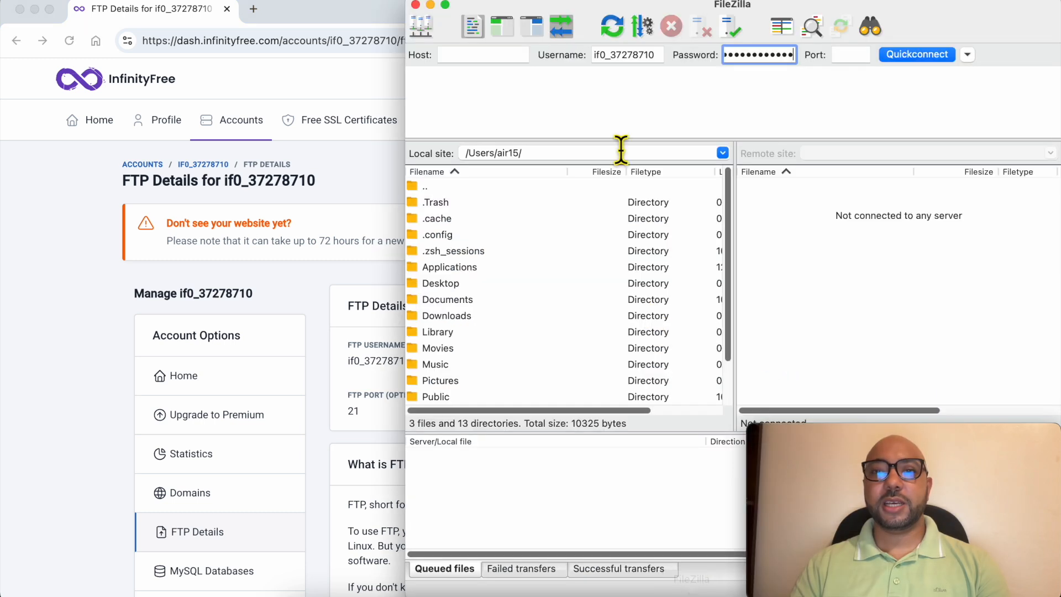
right_click(482, 55)
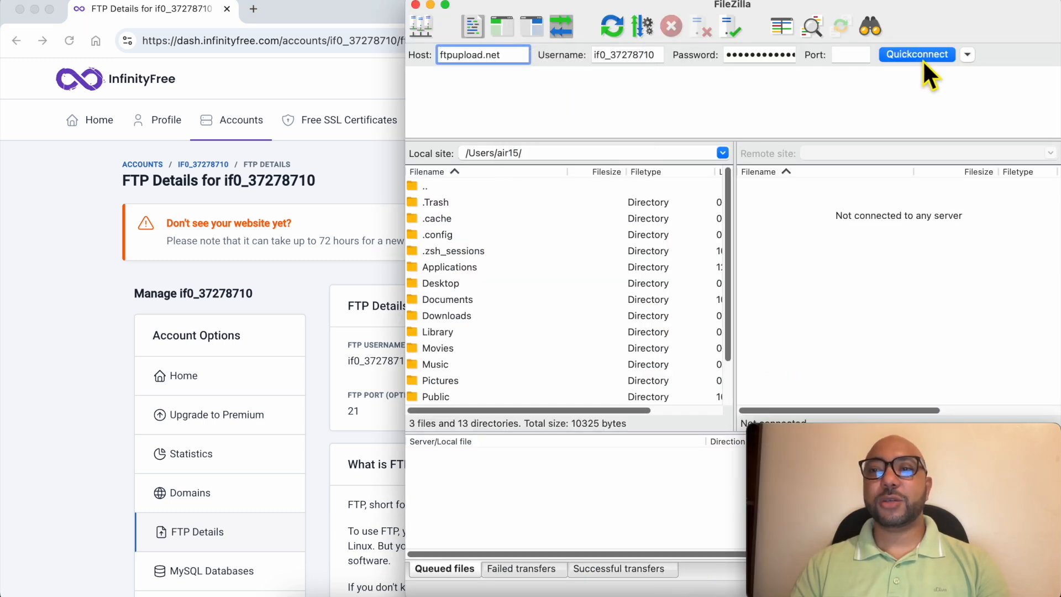
Connect to the InfinityFree server and open the empty remote htdocs folder.
left_click(915, 54)
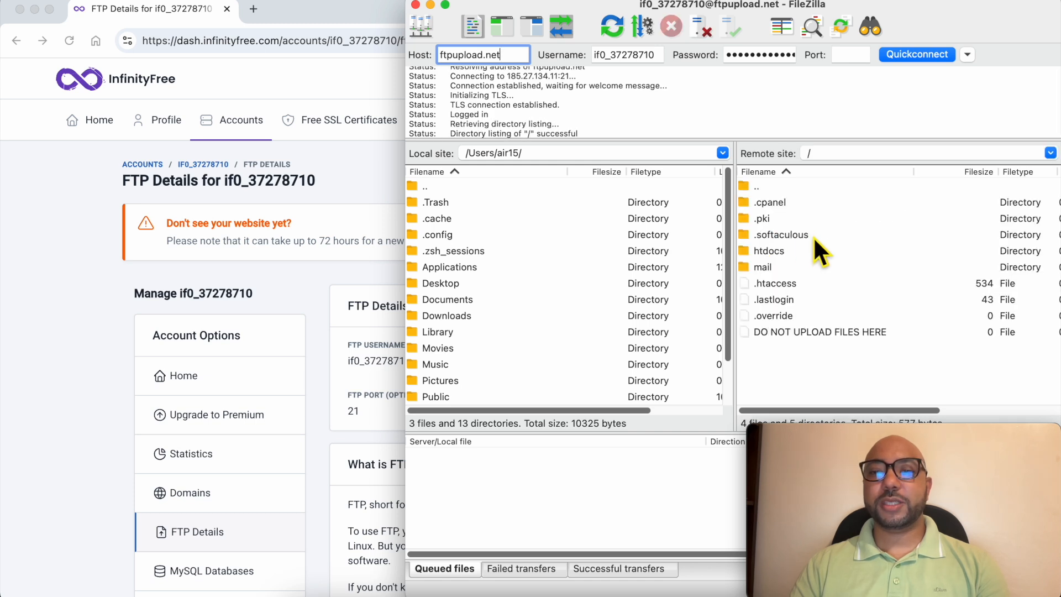
mouse_move(819, 355)
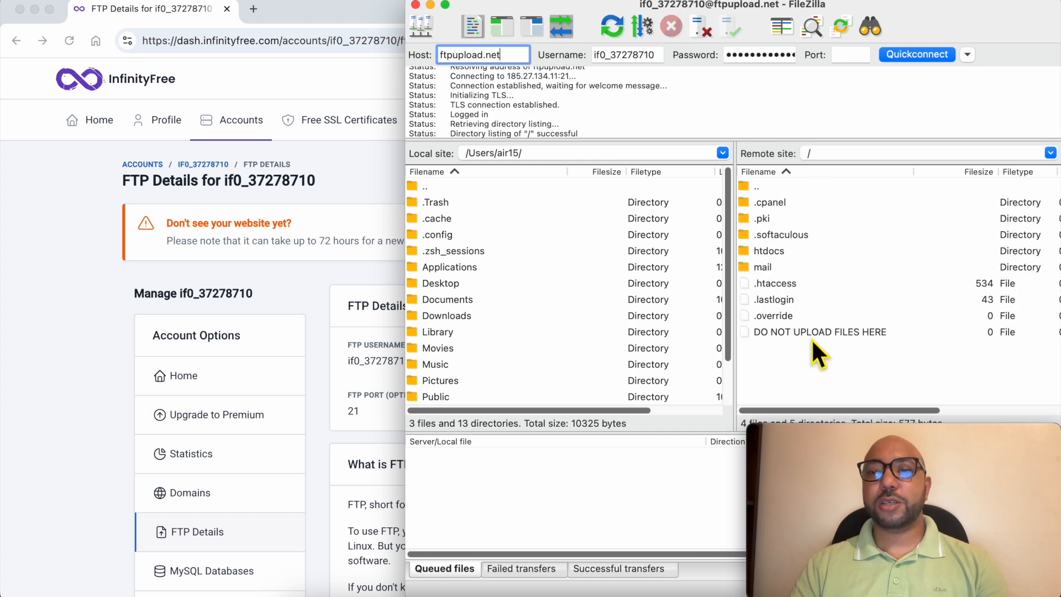
mouse_move(794, 264)
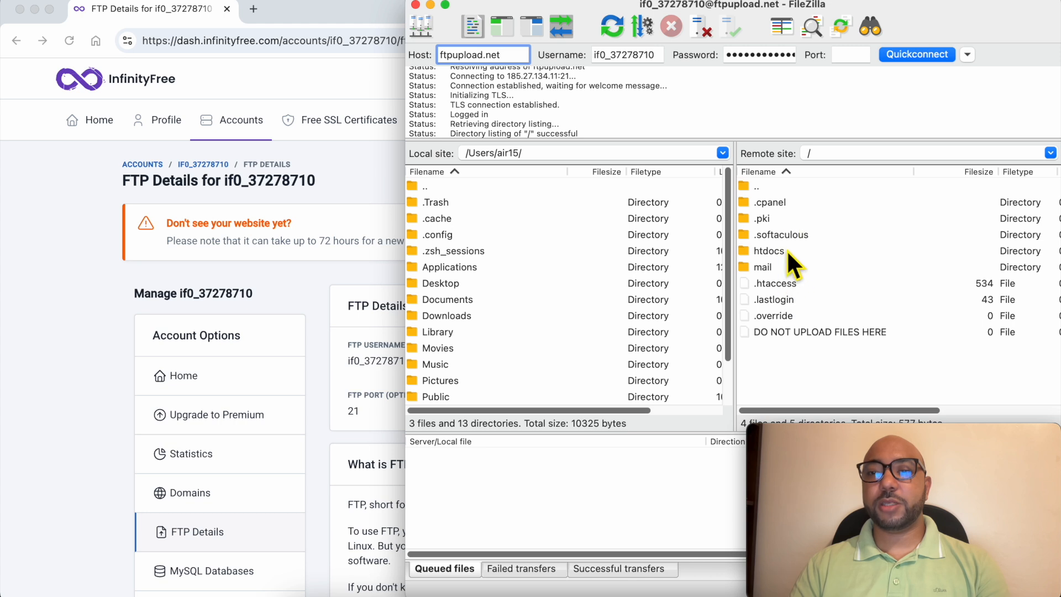
mouse_move(821, 274)
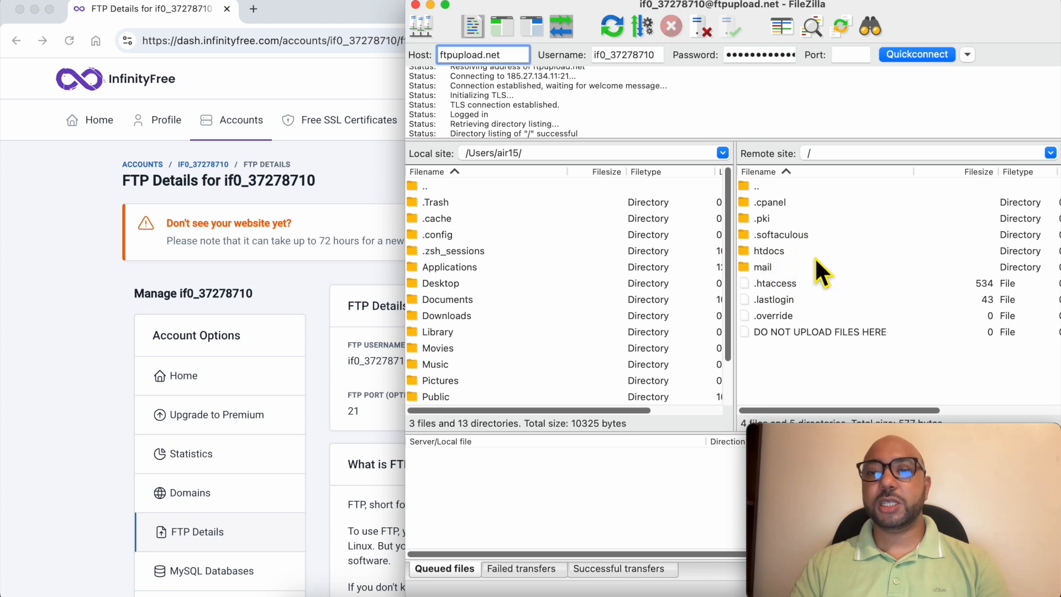
double_click(770, 250)
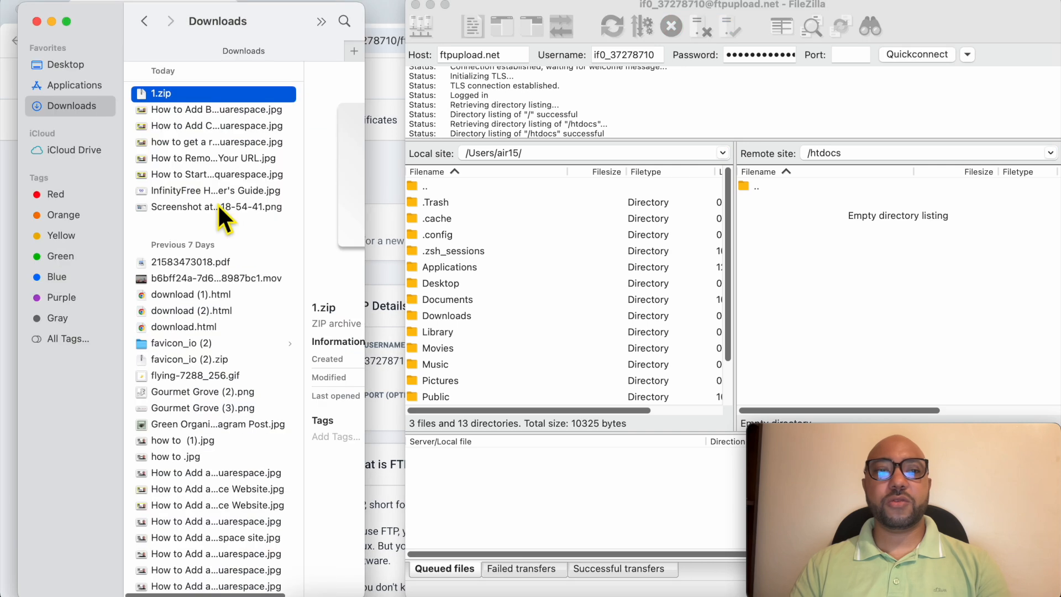
mouse_move(201, 114)
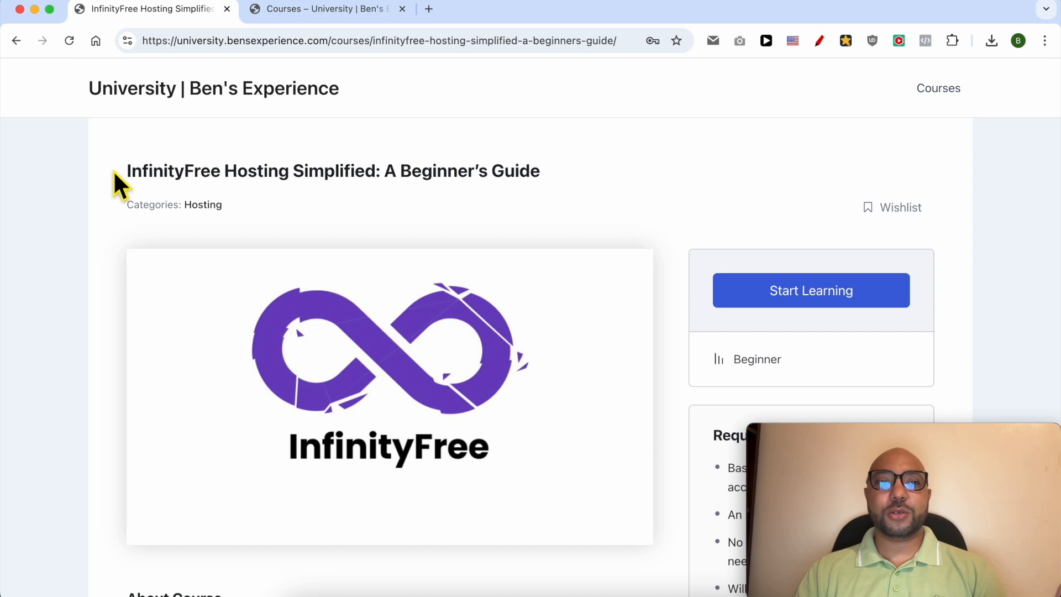
Expand the Domain and SSL Management section under Course Content.
scroll("down", 3)
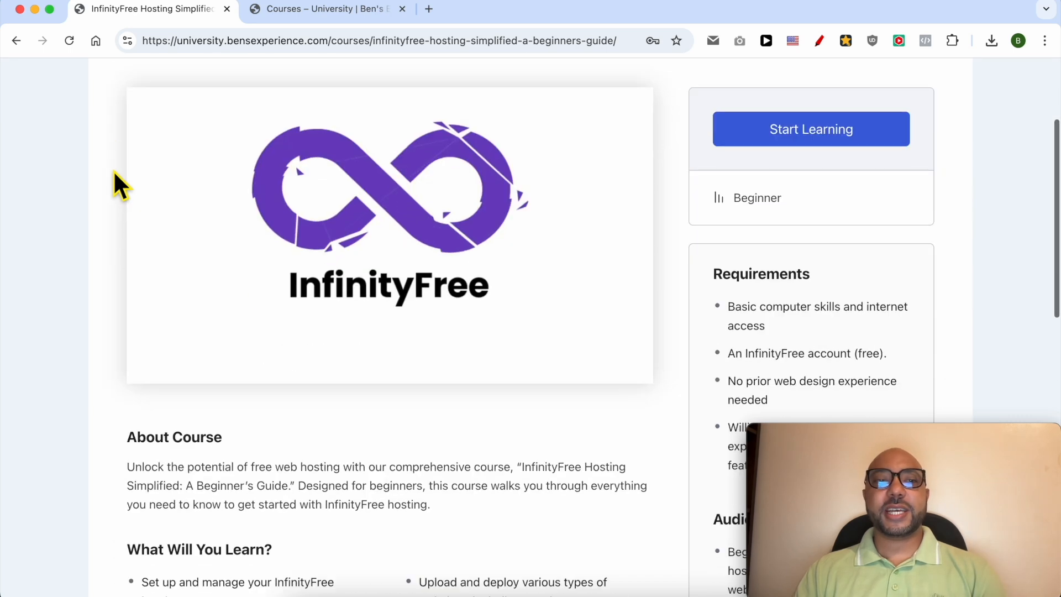
scroll("down", 3)
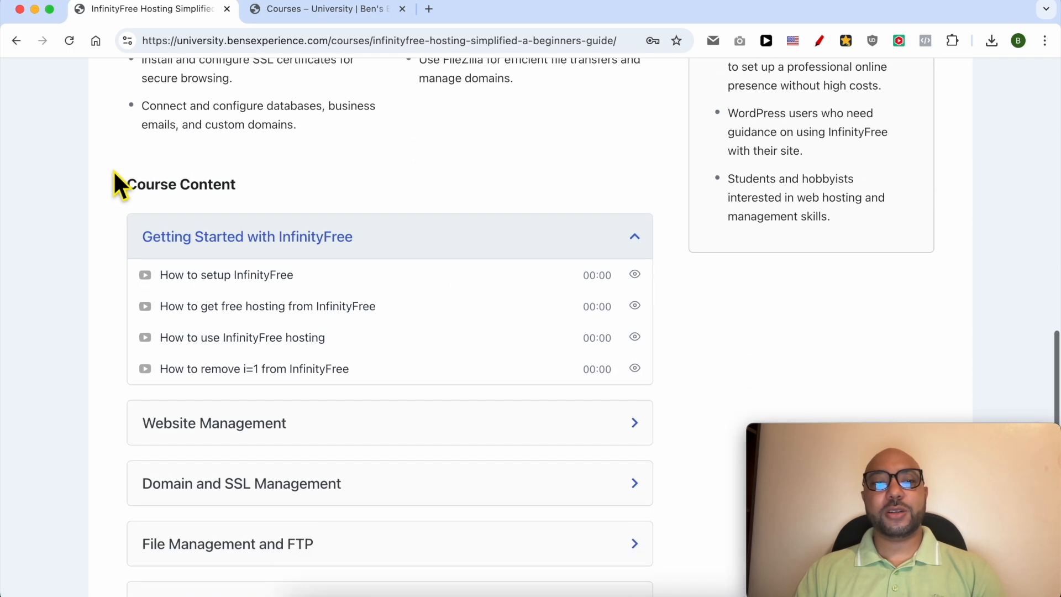
scroll("down", 3)
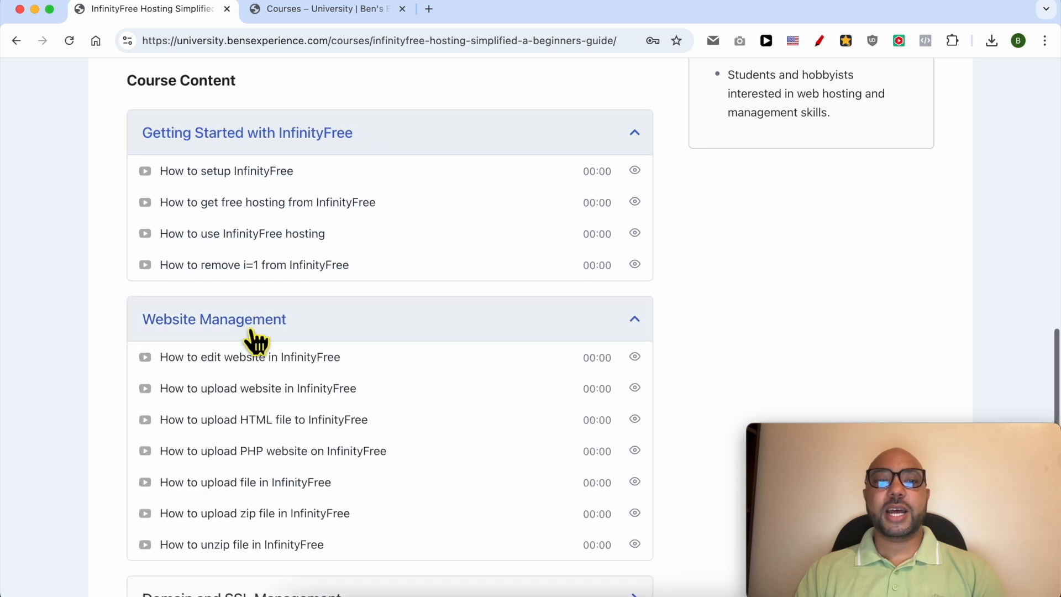
scroll("down", 3)
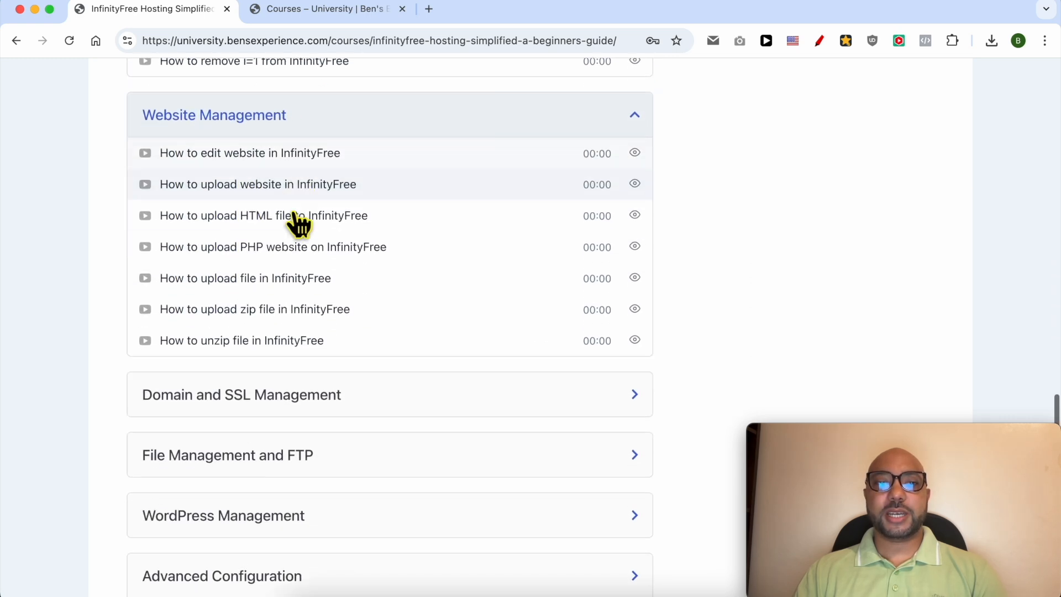
left_click(241, 395)
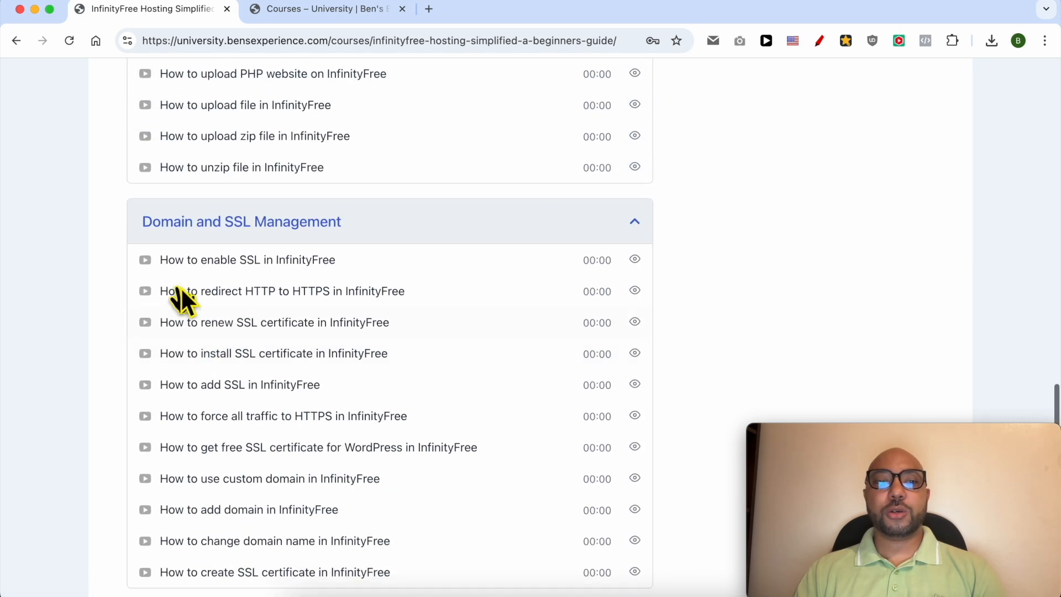
mouse_move(267, 243)
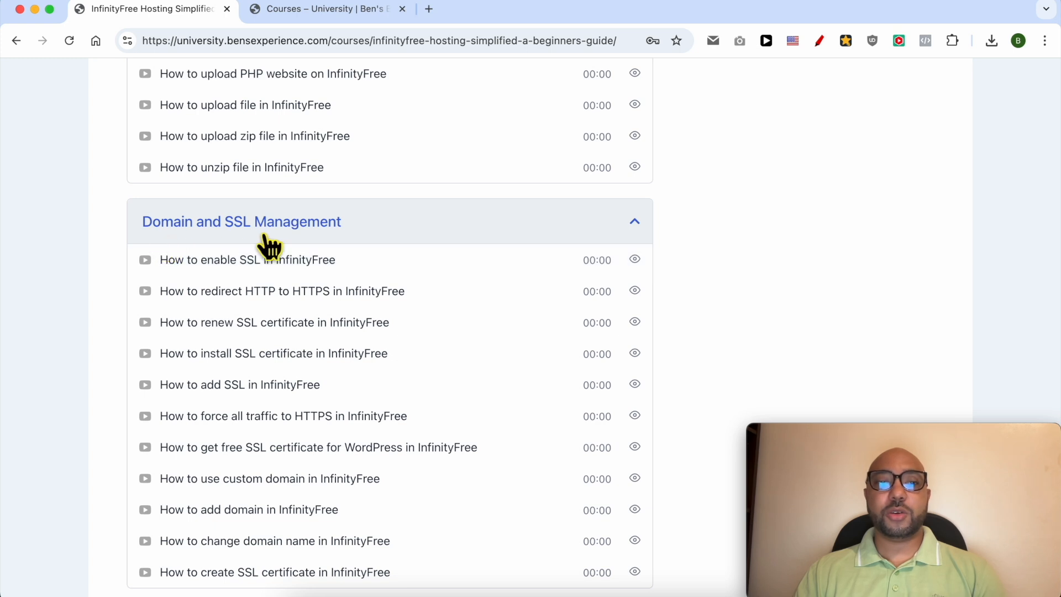
Expand the File Management and FTP, WordPress Management and Advanced Configuration sections.
scroll("down", 3)
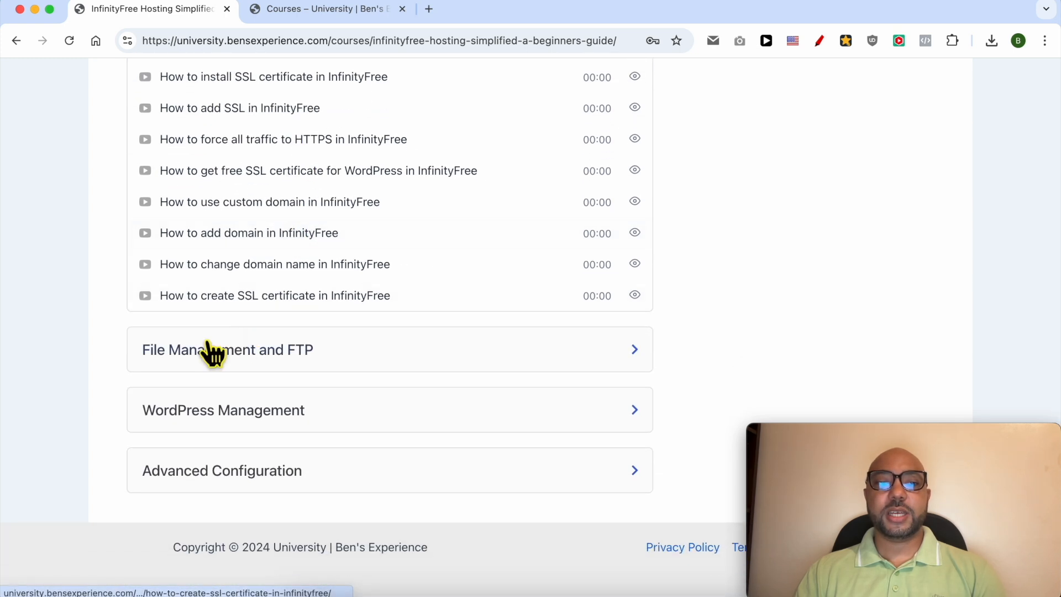
left_click(227, 350)
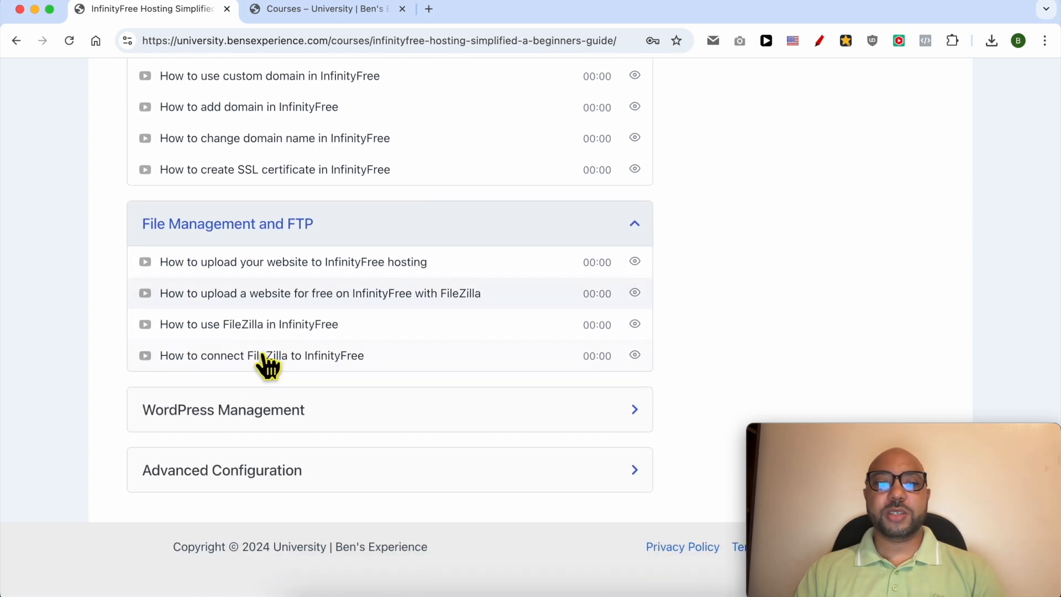
left_click(222, 409)
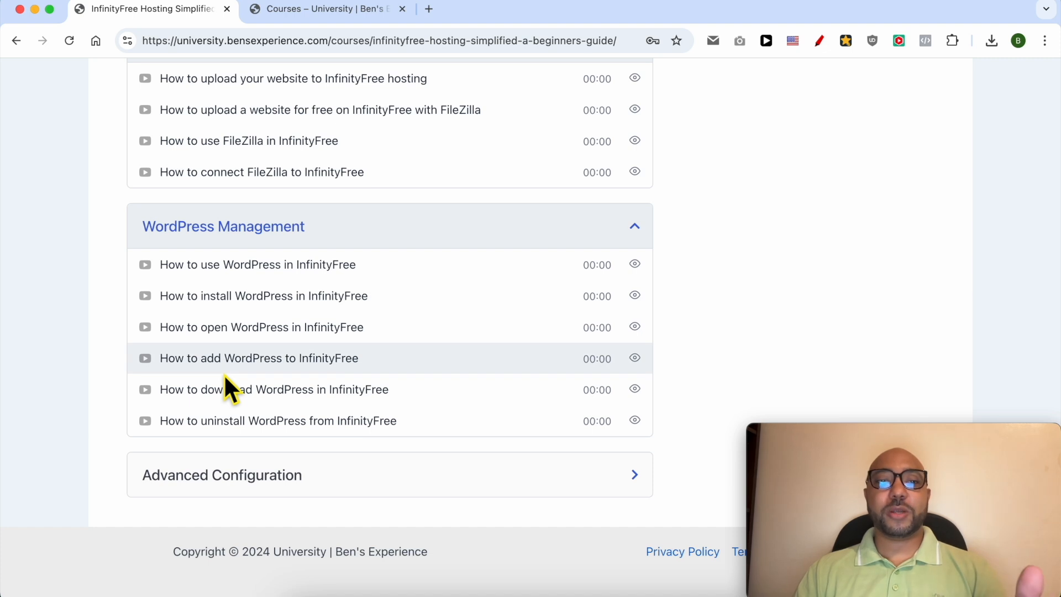
left_click(222, 474)
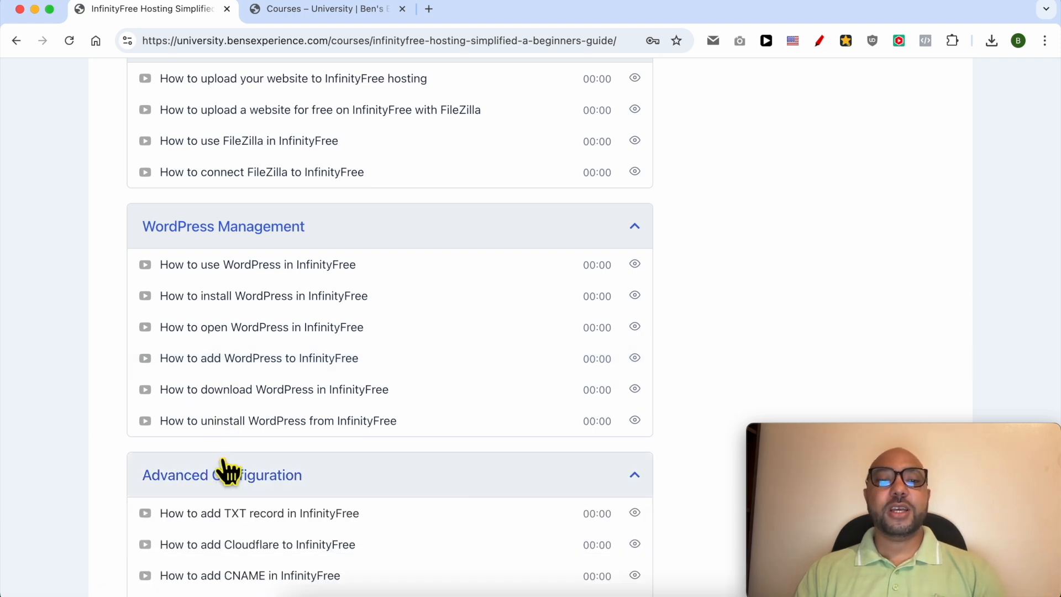
scroll("down", 3)
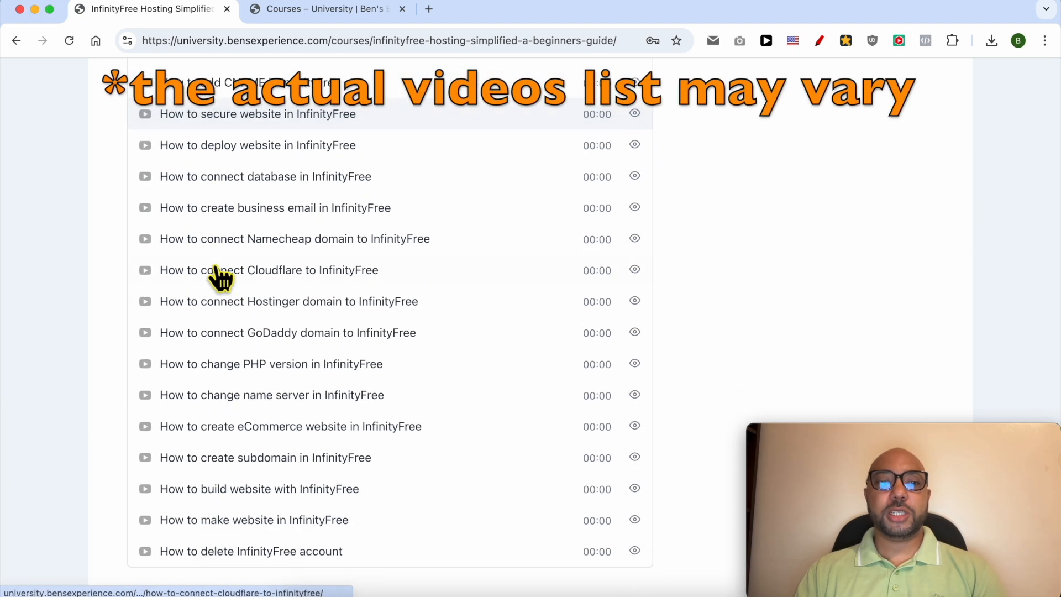
scroll("up", 3)
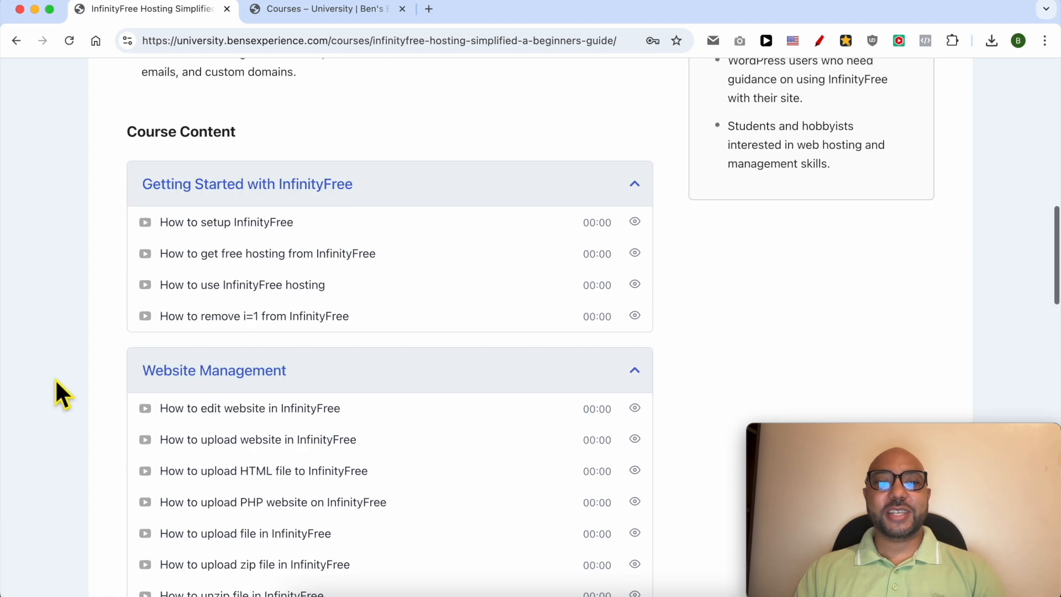
Show the Courses catalogue of all courses and highlight the site's web address.
left_click(318, 8)
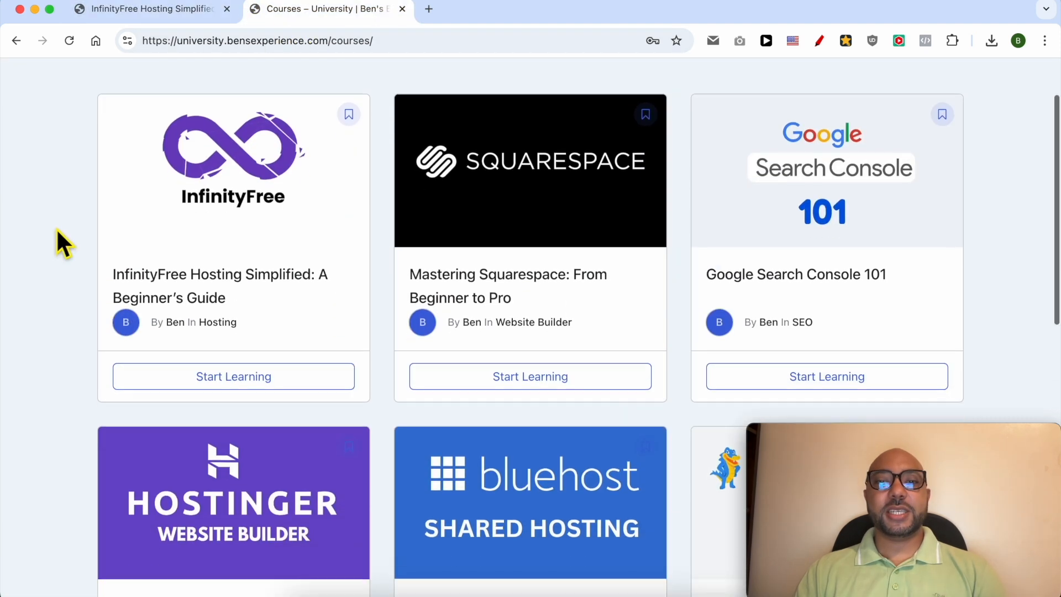
scroll("down", 3)
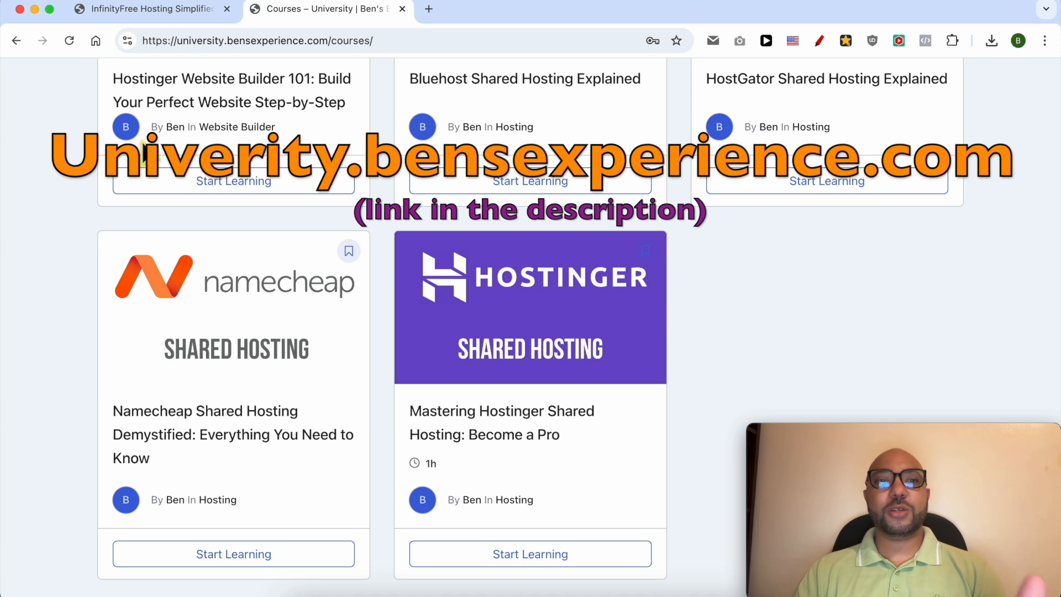
left_click(271, 41)
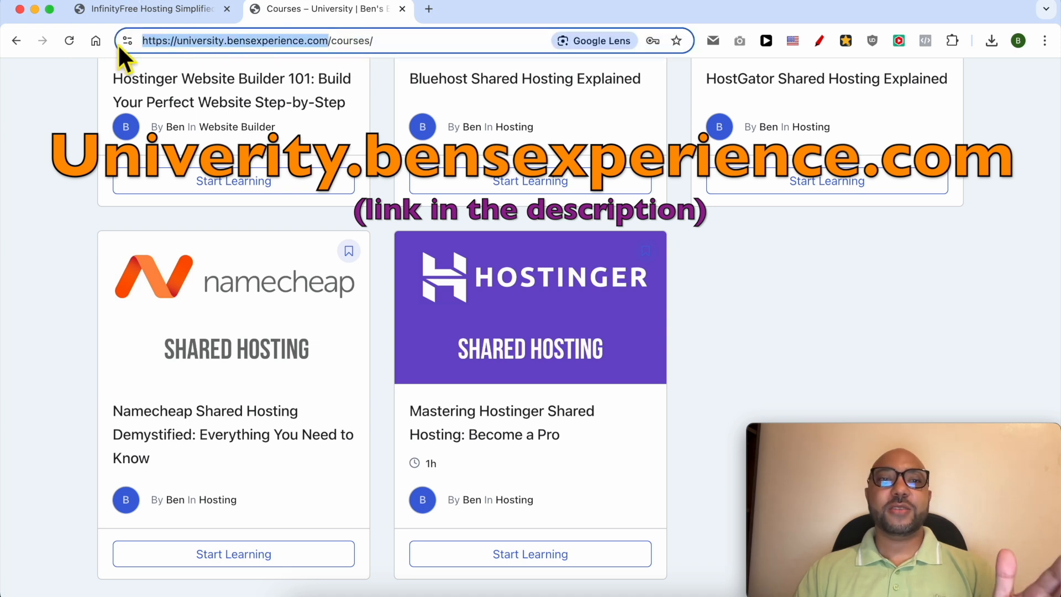